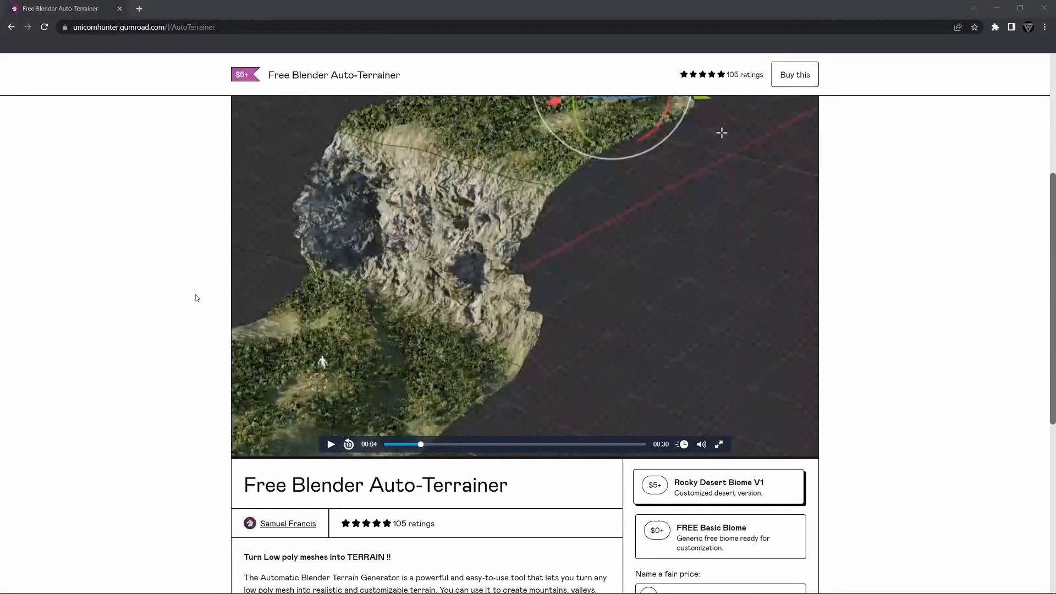
Step: Scroll down the product page to the description and biome pricing options
{"action": "scroll", "scroll_direction": "down", "scroll_amount": 3}
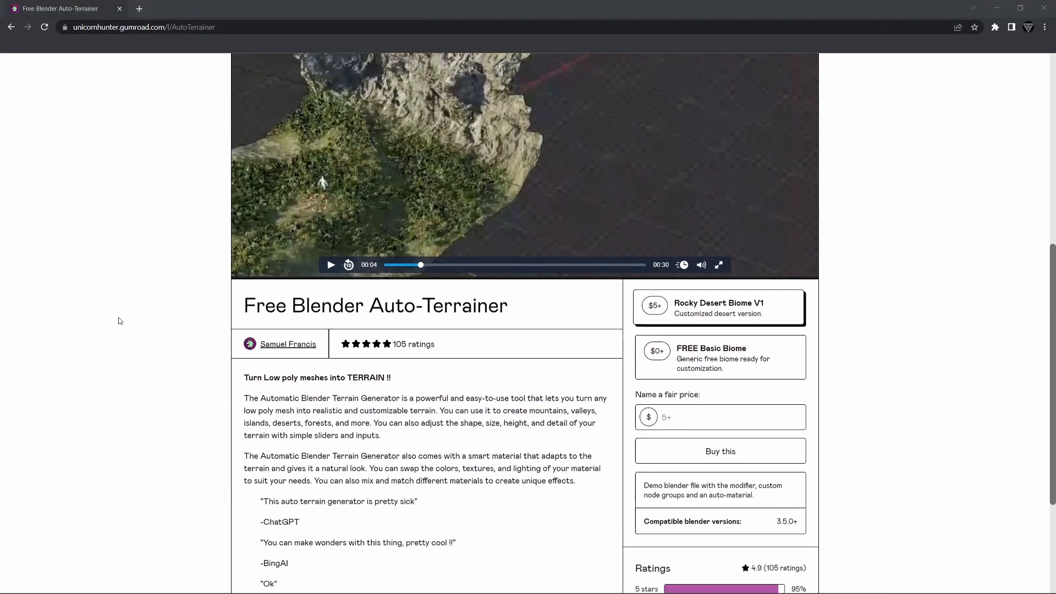
{"action": "scroll", "scroll_direction": "down", "scroll_amount": 3}
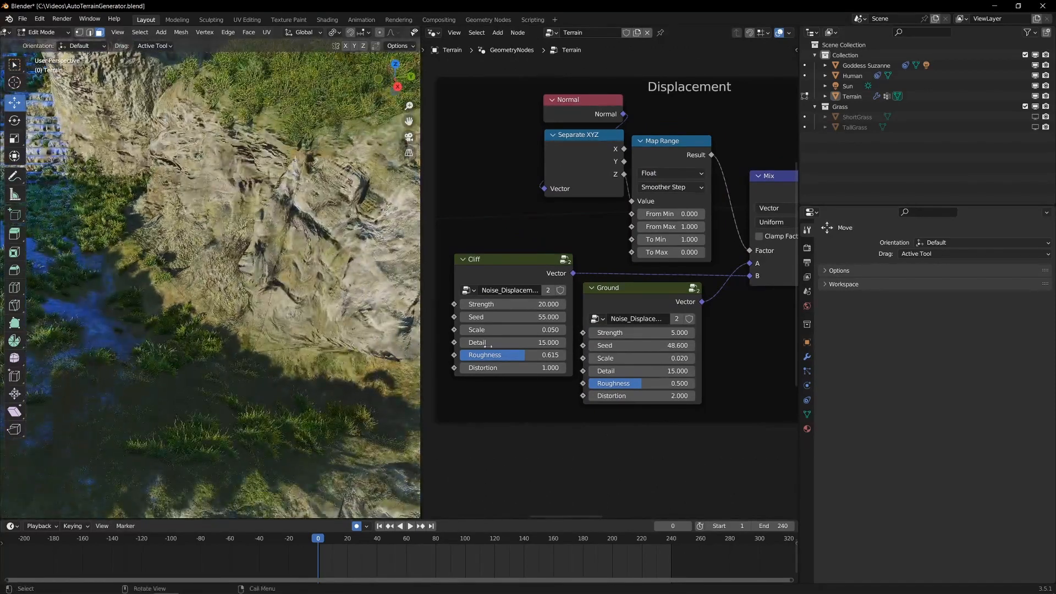
Step: Lower the Cliff node's Roughness from 0.615 to 0.415 for smoother rock faces
{"action": "left_click_drag", "start_coordinate": [511, 356], "coordinate": [472, 356]}
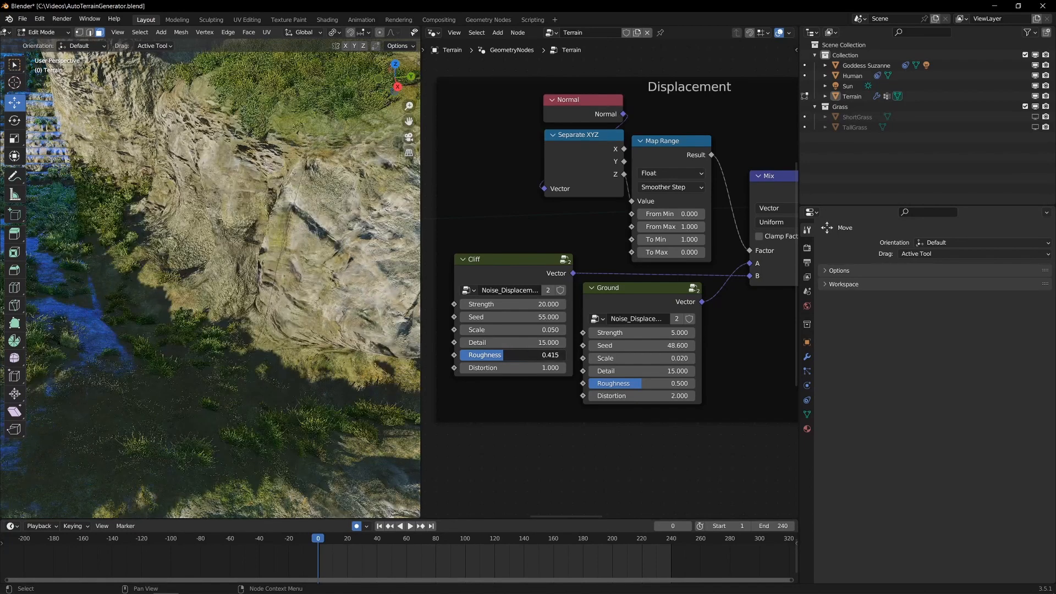
{"action": "key", "text": "Tab"}
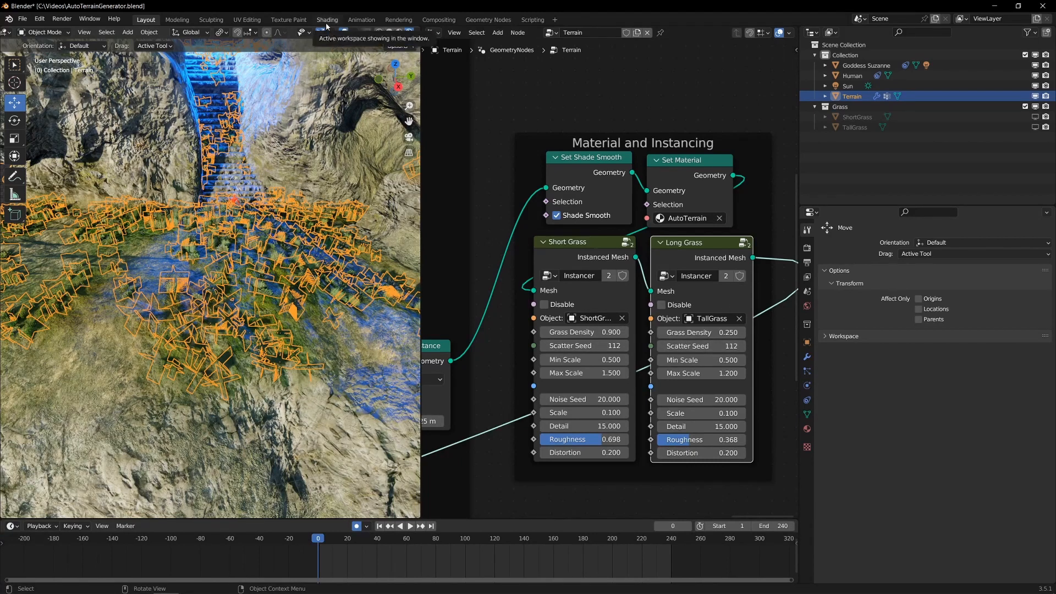
Step: Switch to the Shading workspace to view the AutoTerrain material node tree
{"action": "left_click", "coordinate": [326, 20]}
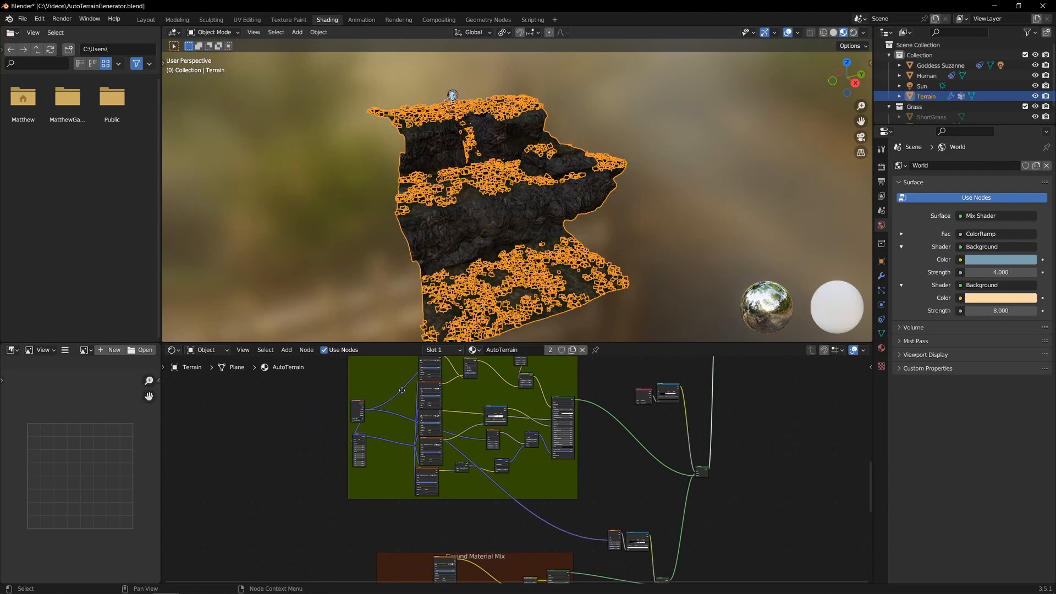